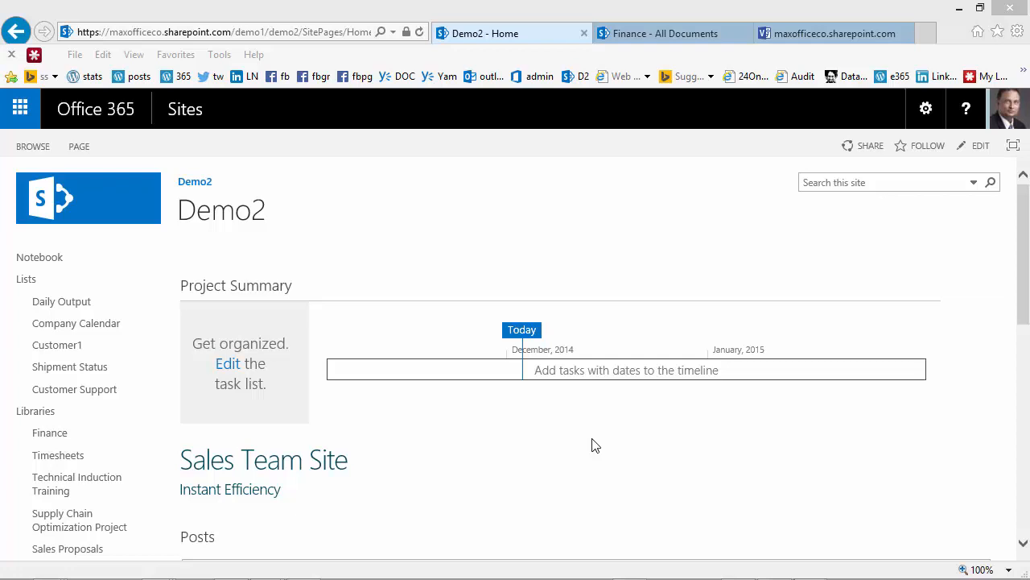
mouse_move(382, 316)
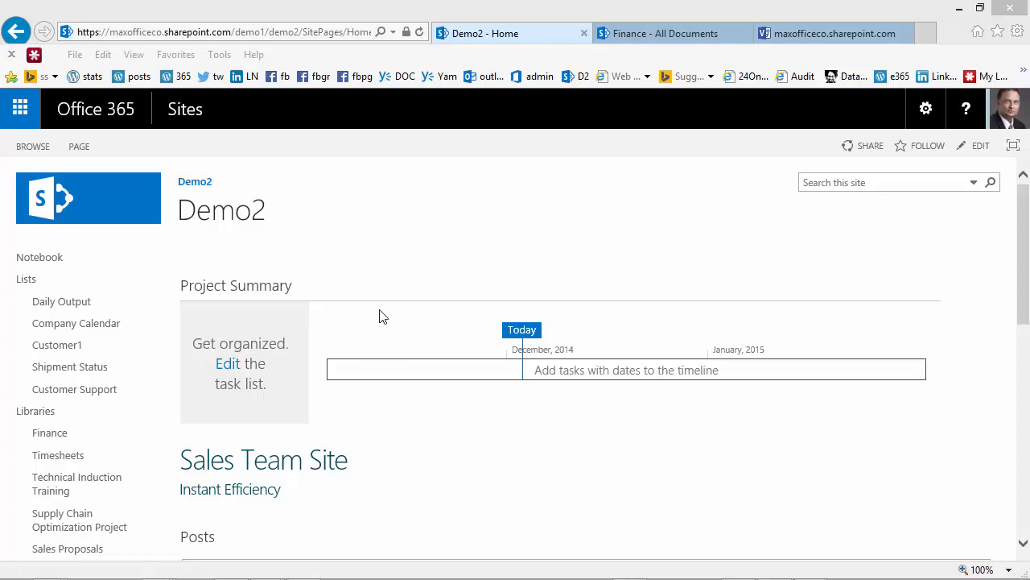
mouse_move(476, 433)
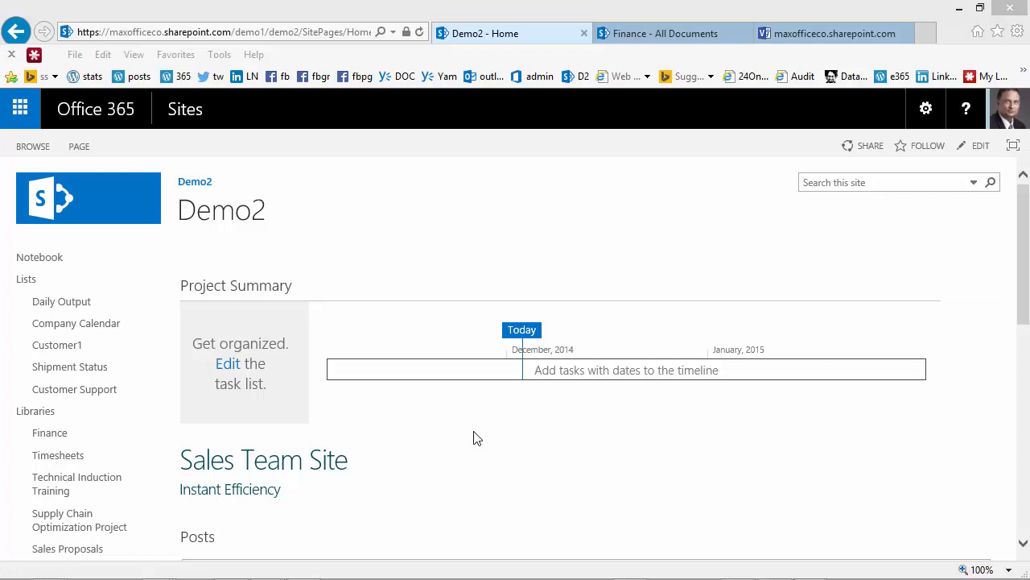
mouse_move(377, 258)
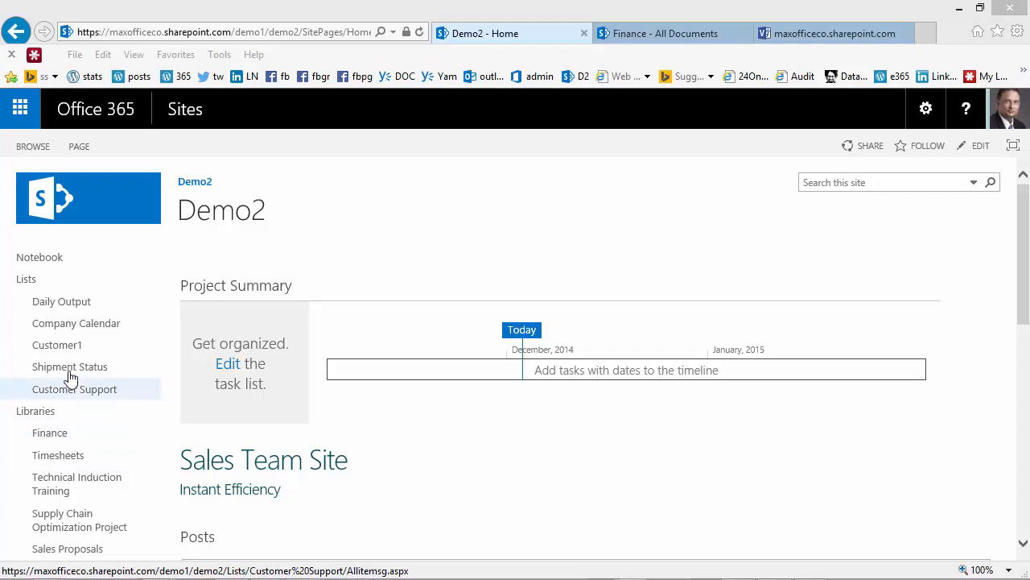
mouse_move(62, 301)
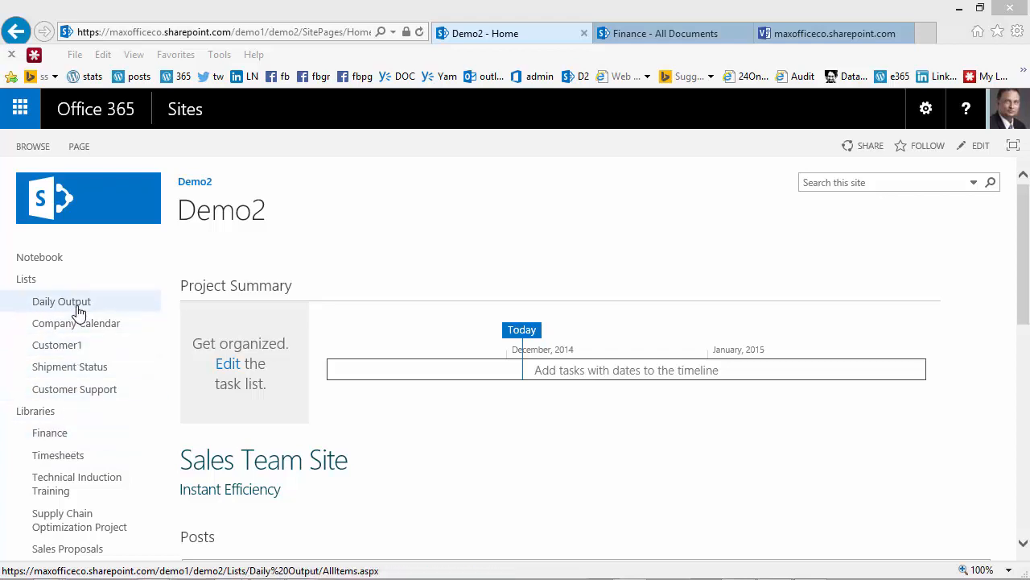
mouse_move(442, 248)
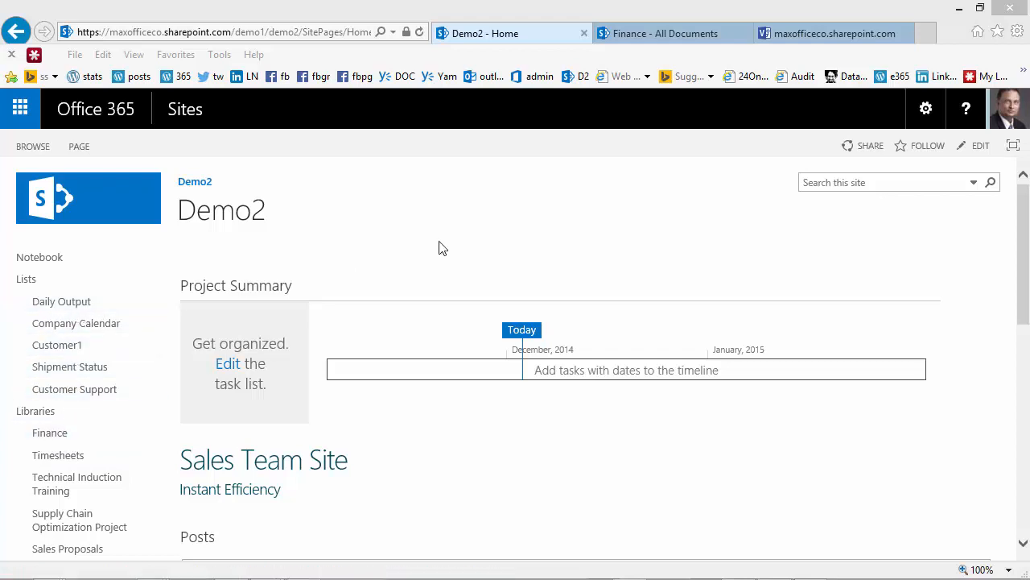
- Open Visio - Flowchart.vsdx from the Finance library in the Visio web viewer
left_click(664, 33)
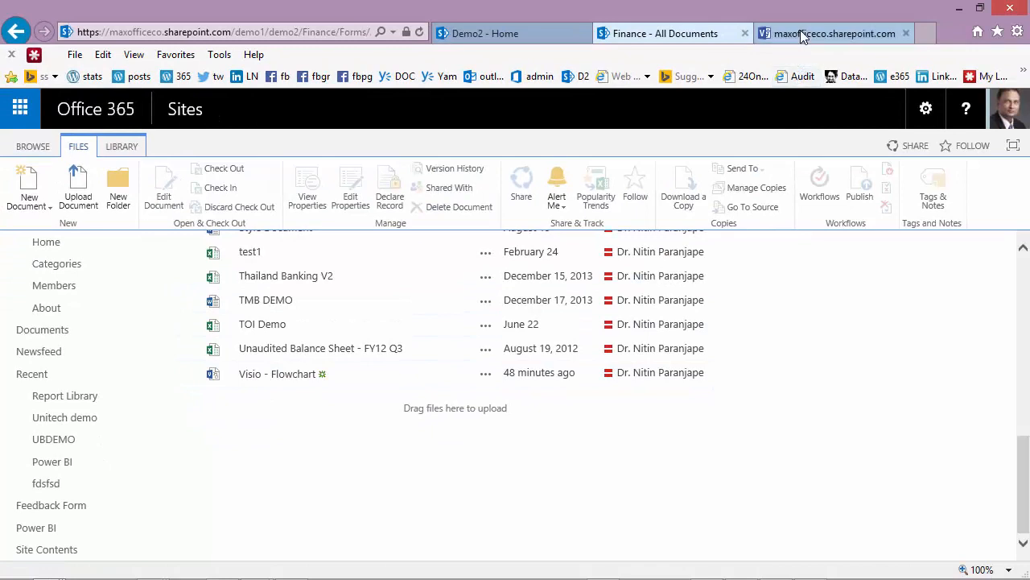
left_click(276, 374)
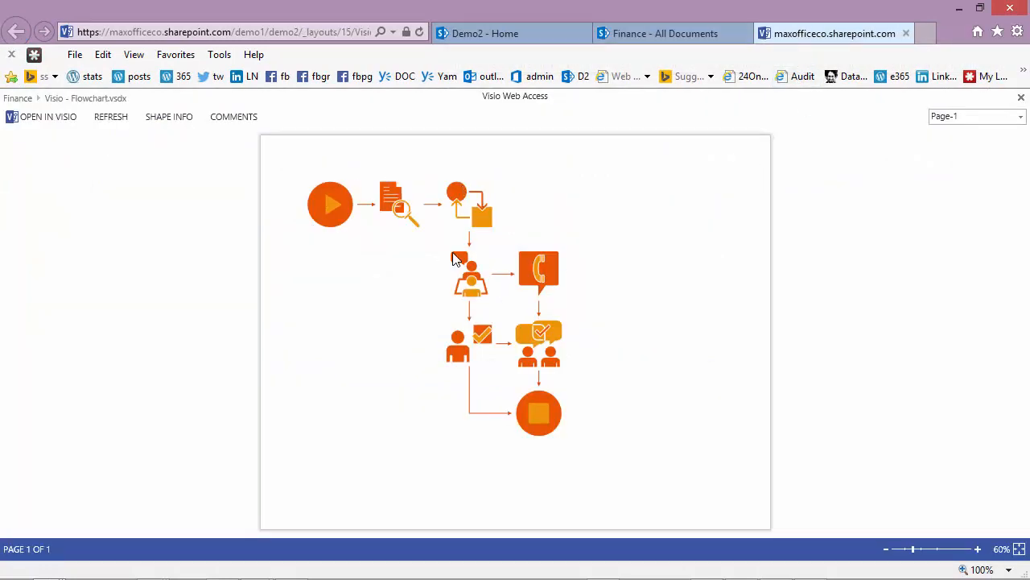
mouse_move(490, 260)
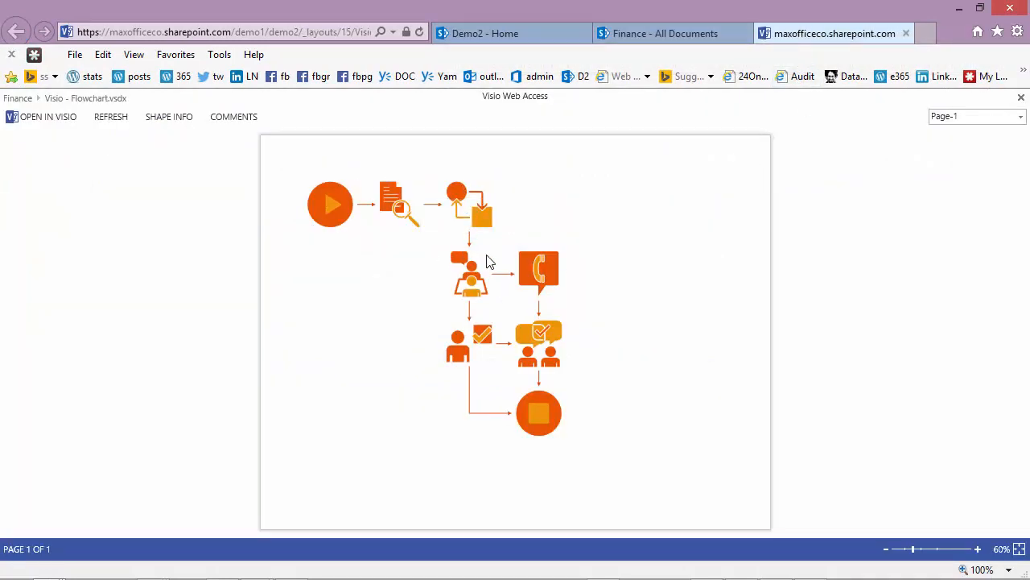
mouse_move(582, 416)
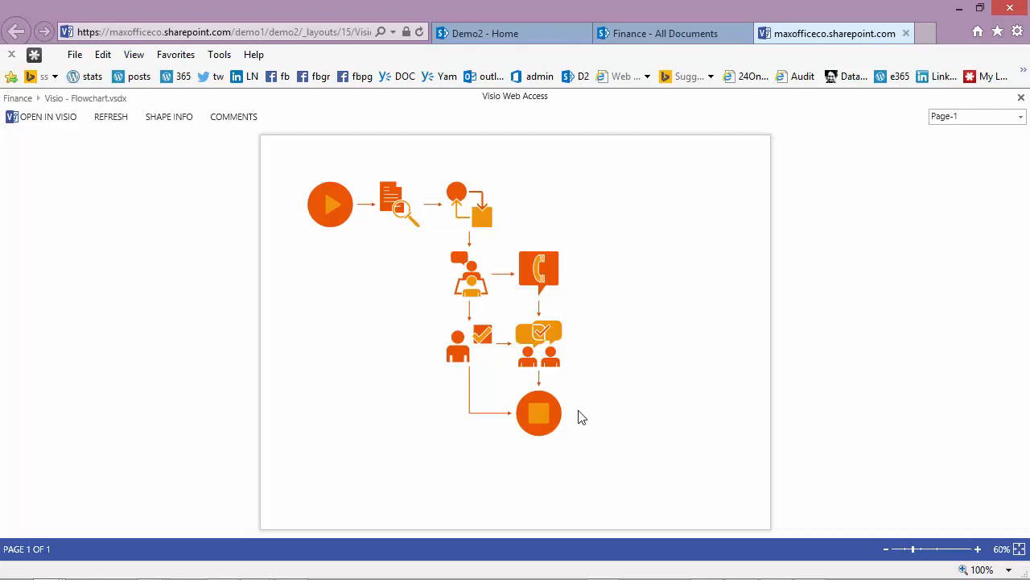
- Return to the Demo2 home page and switch it into edit mode
left_click(484, 33)
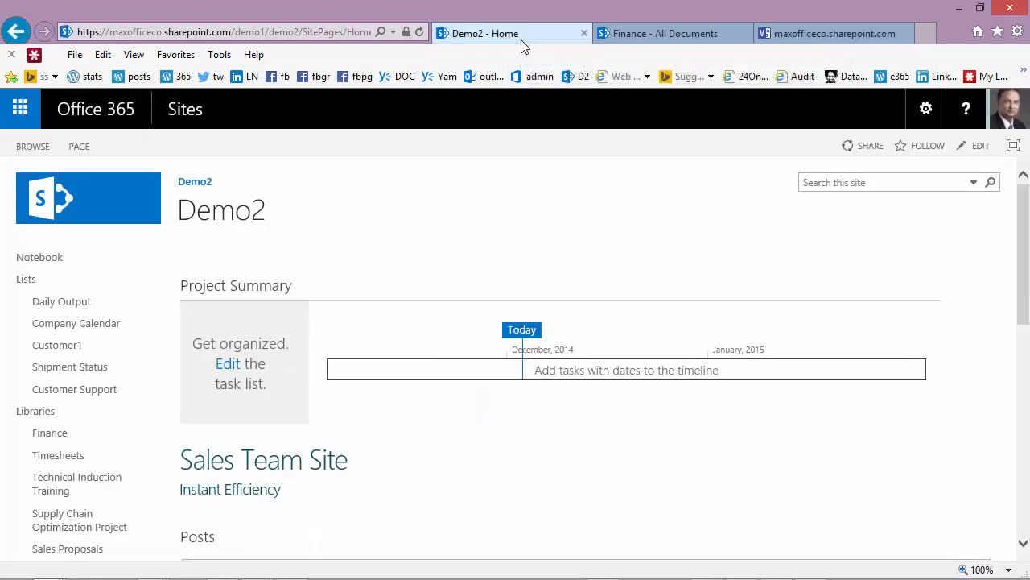
mouse_move(644, 431)
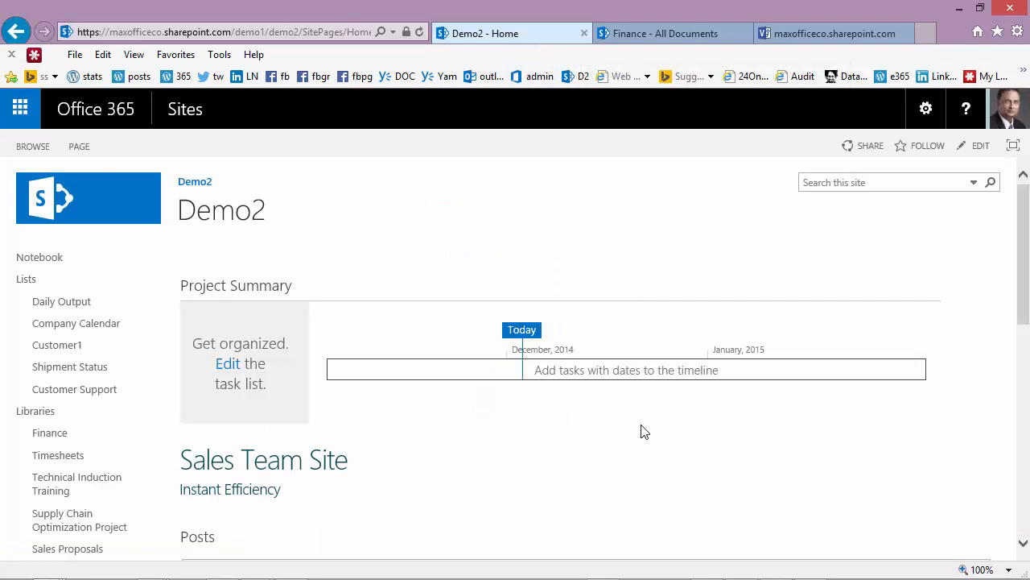
mouse_move(606, 431)
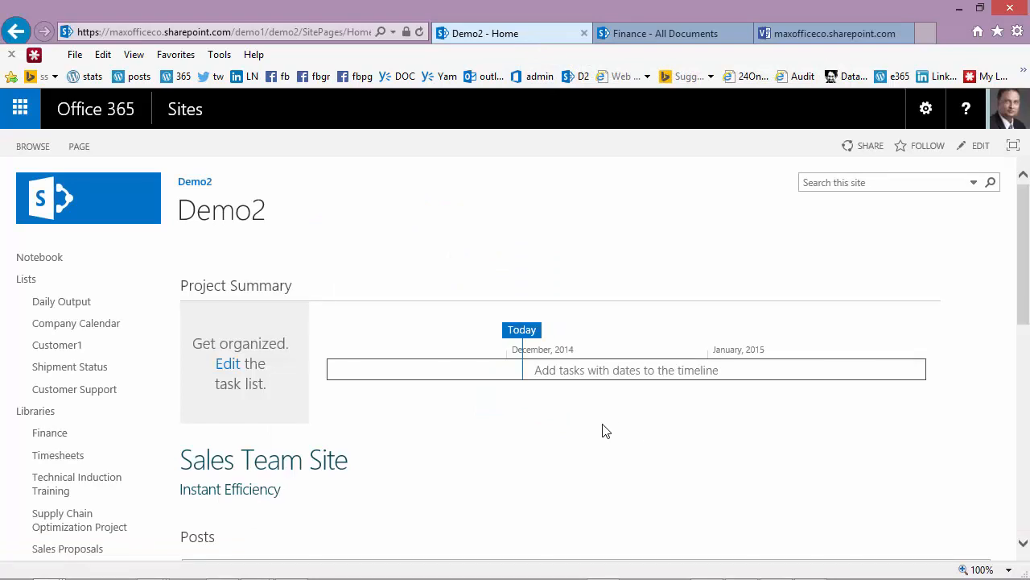
mouse_move(542, 424)
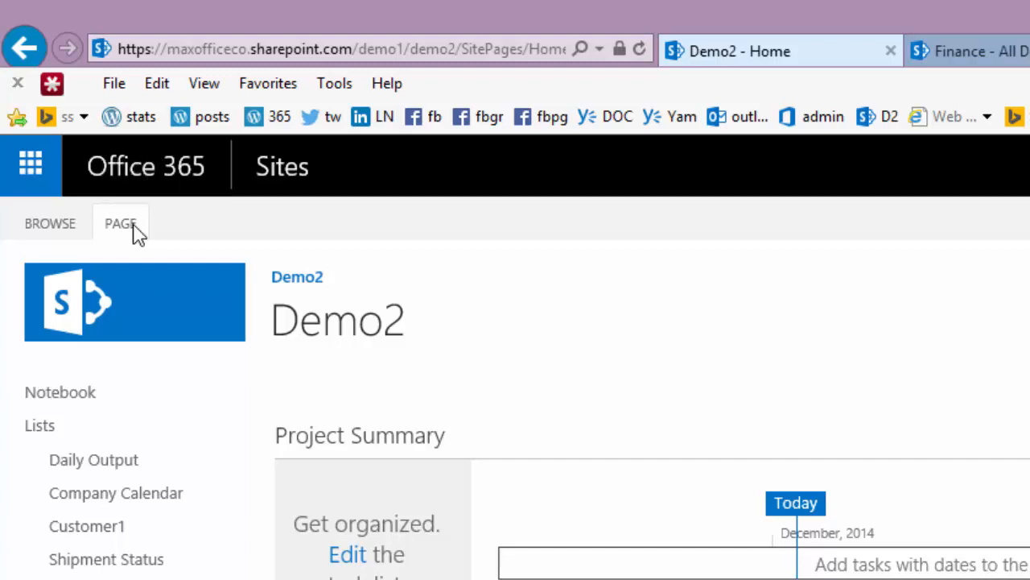
left_click(120, 223)
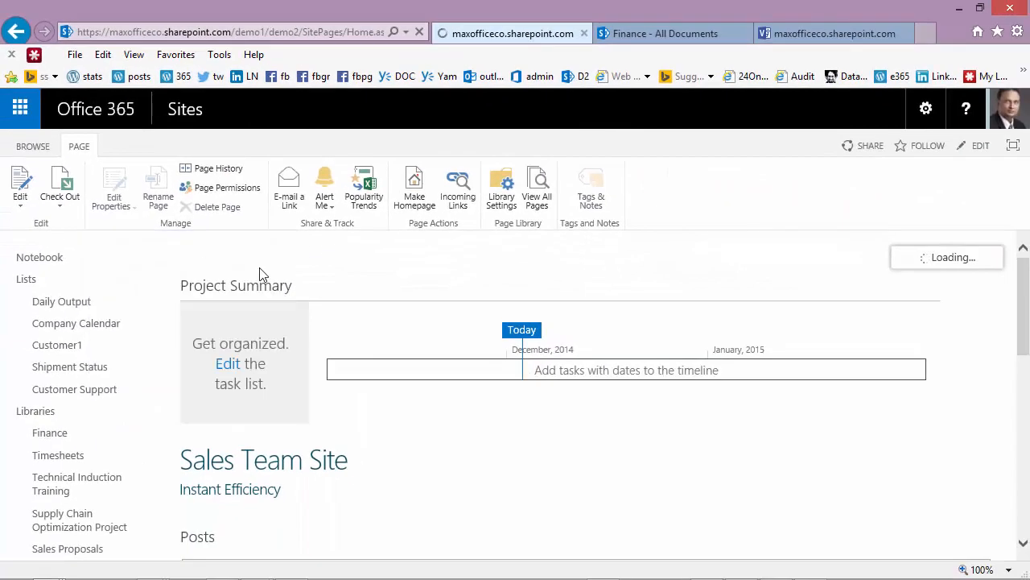
left_click(981, 146)
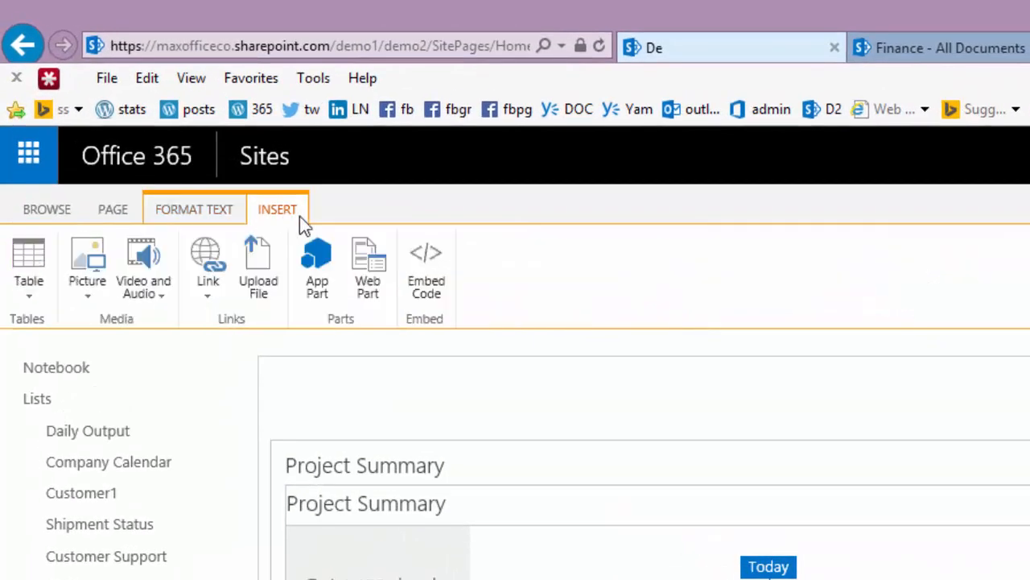
mouse_move(368, 270)
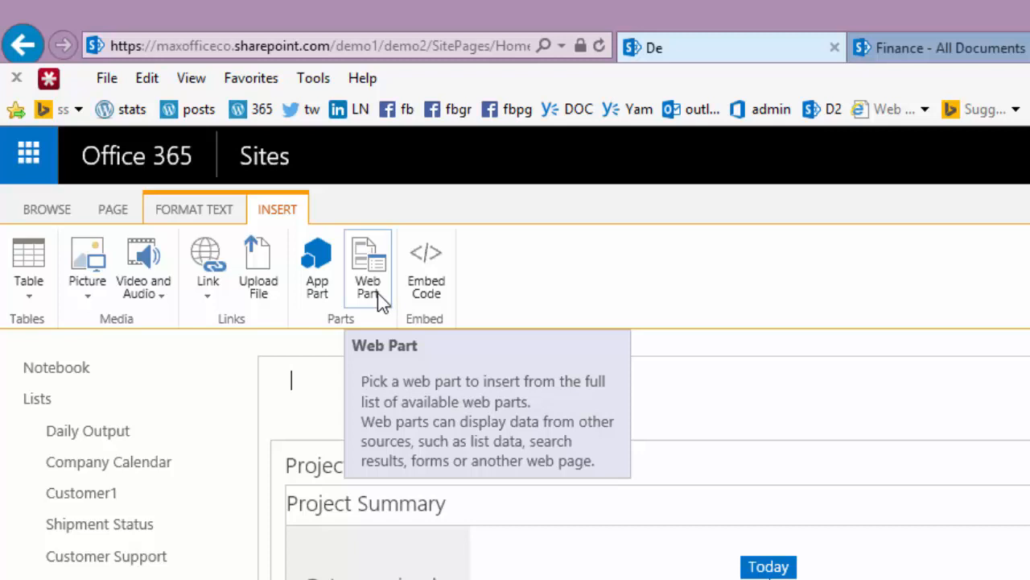
- Insert a Visio Web Access web part from the Business Data category
left_click(368, 270)
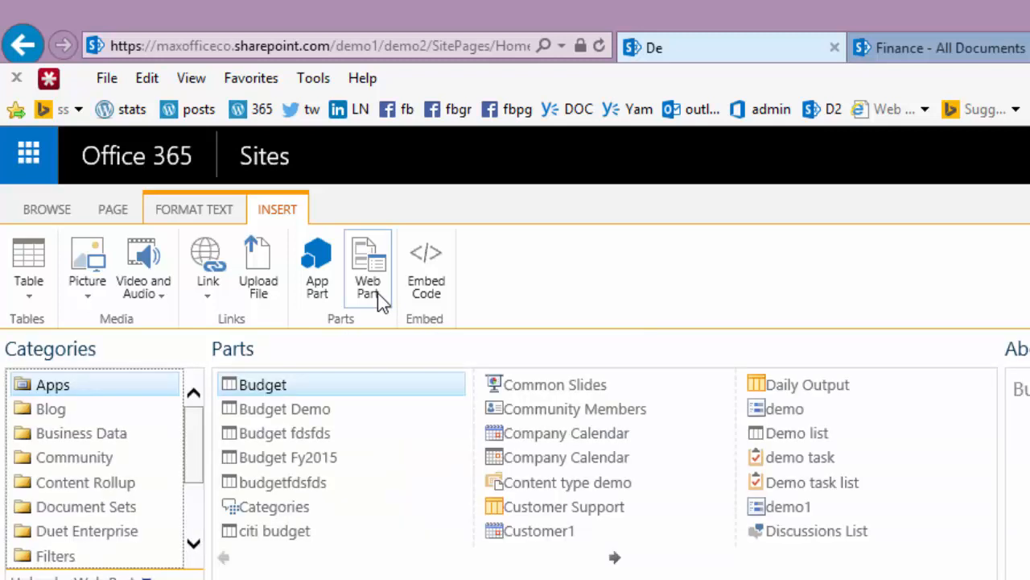
mouse_move(427, 497)
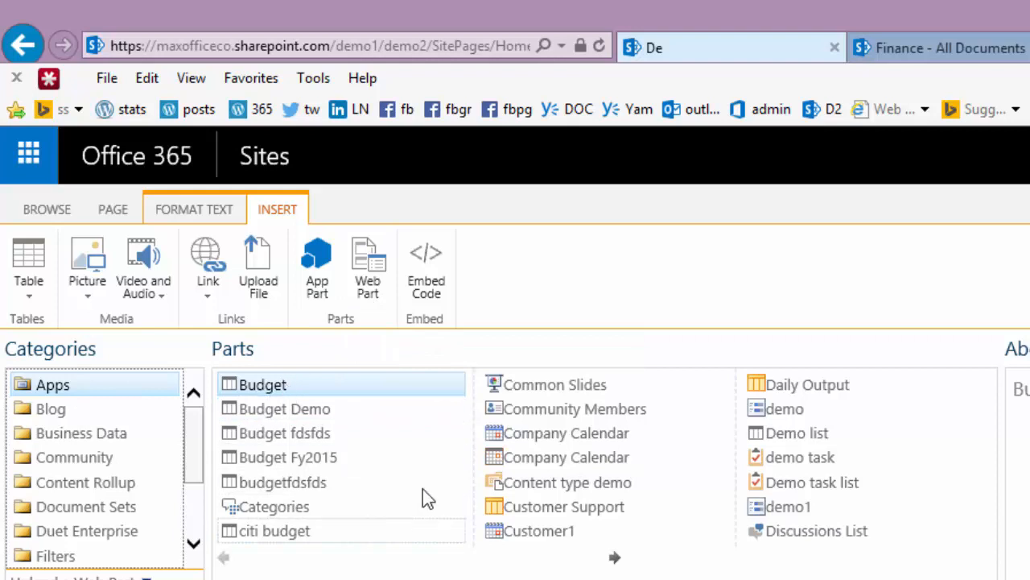
mouse_move(785, 506)
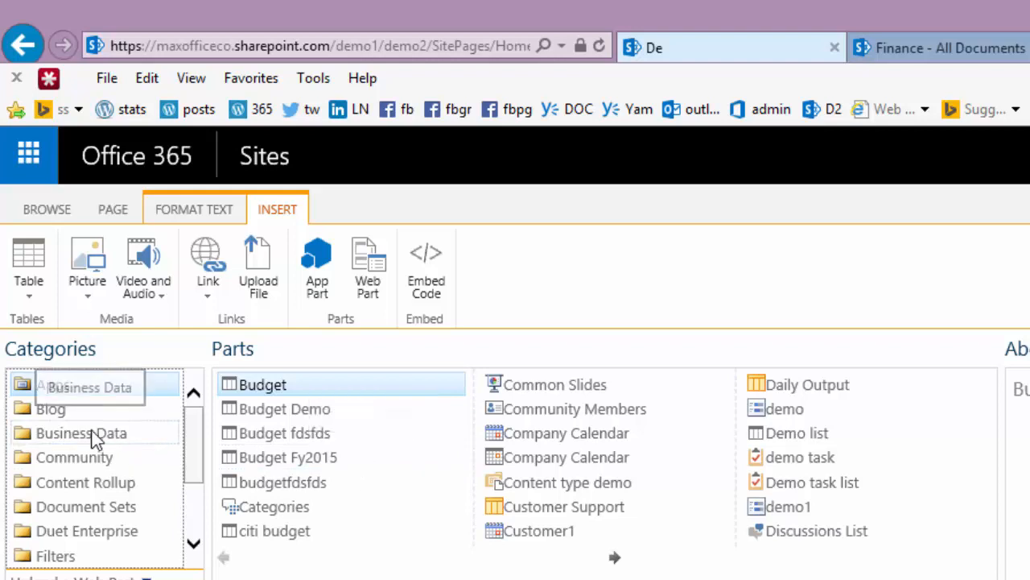
left_click(81, 432)
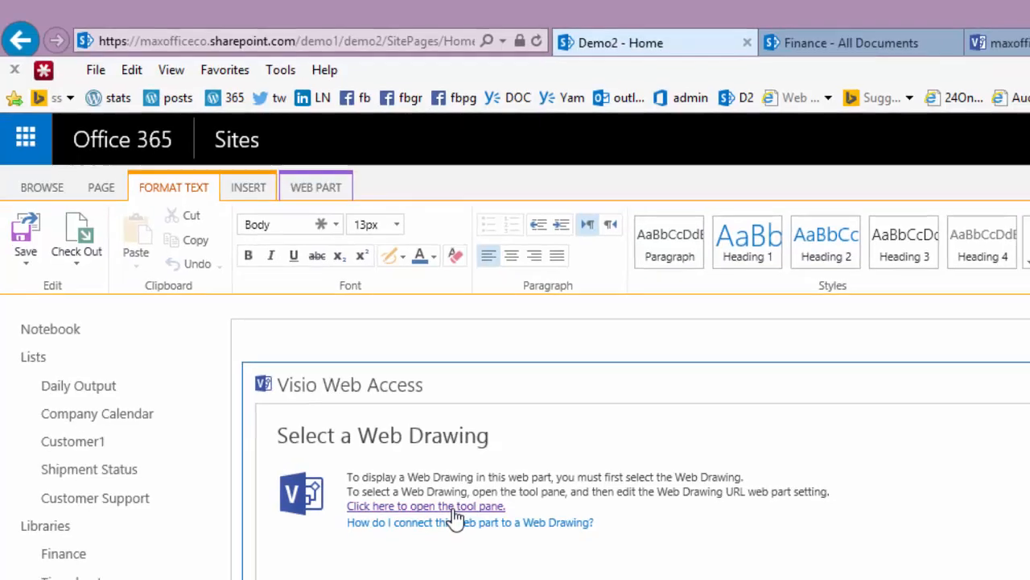
- Open the Visio web part's tool pane and browse for the Web Drawing URL
left_click(426, 505)
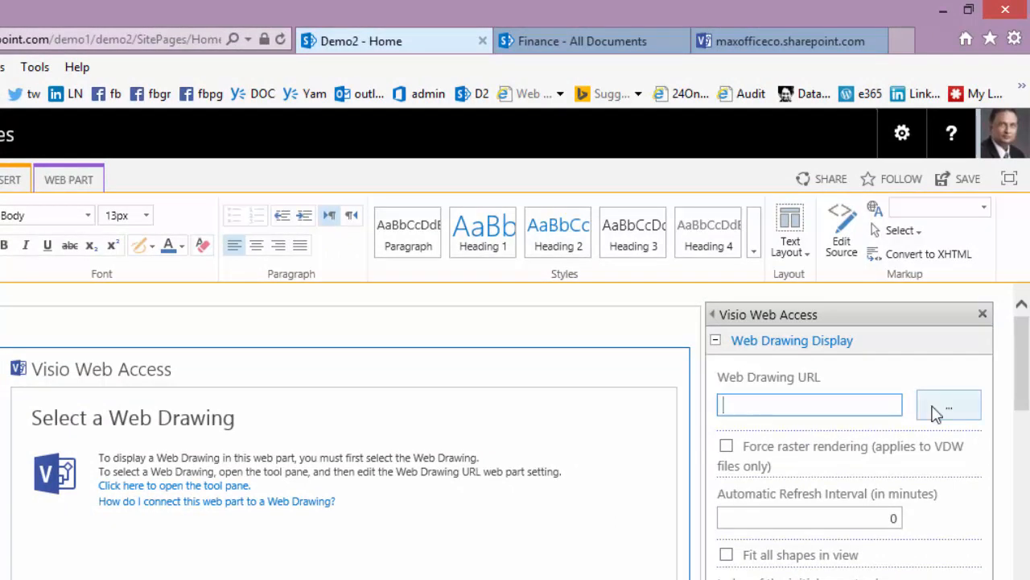
left_click(949, 405)
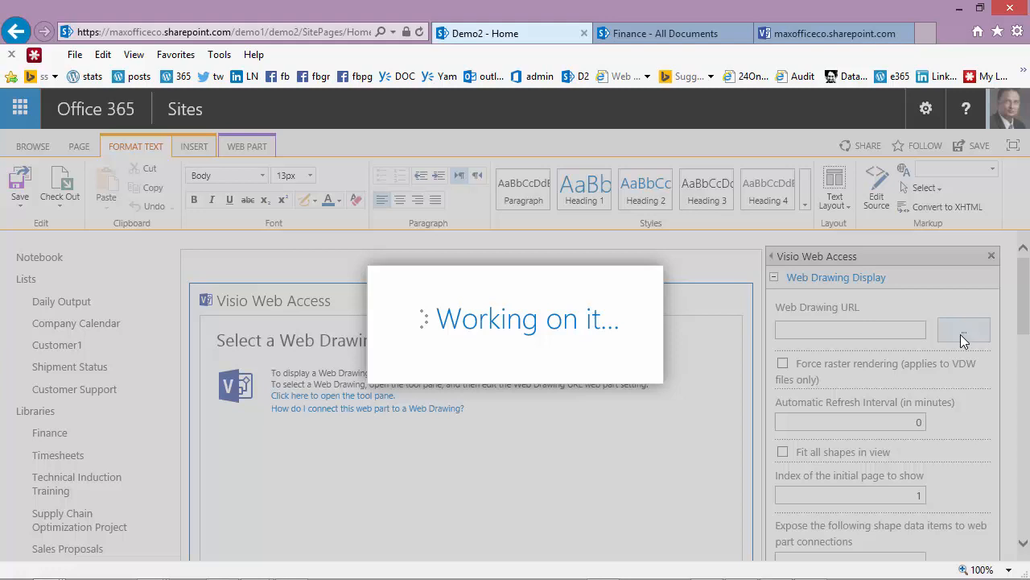
- Pick Visio - Flowchart.vsdx from the Finance library as the web drawing
left_click(964, 330)
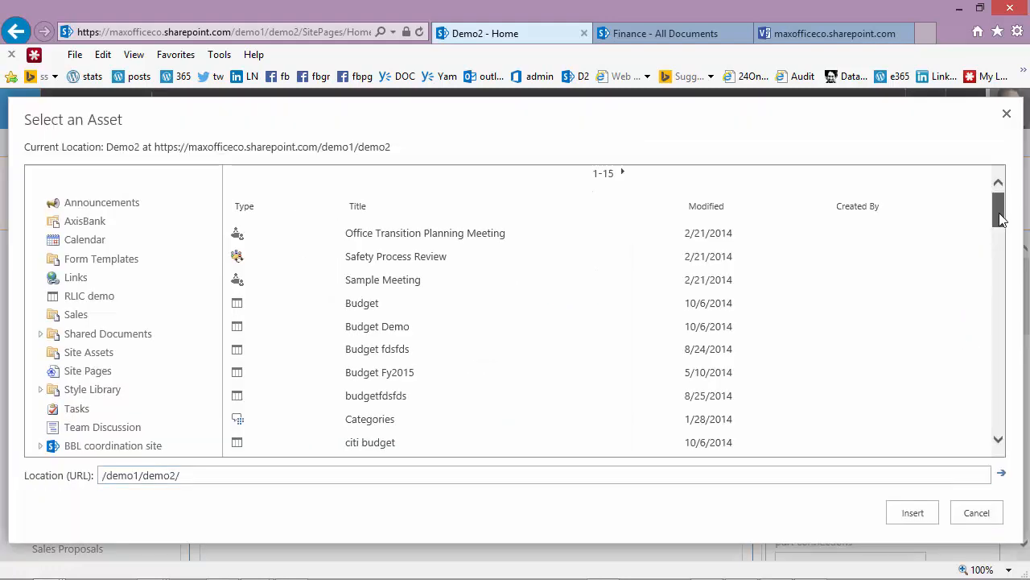
scroll("down", 3)
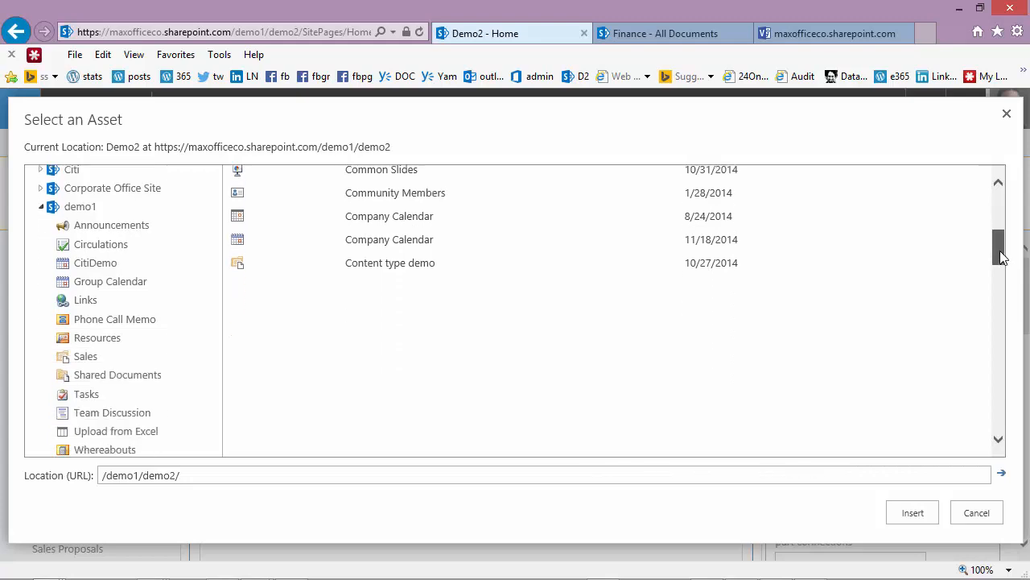
scroll("down", 3)
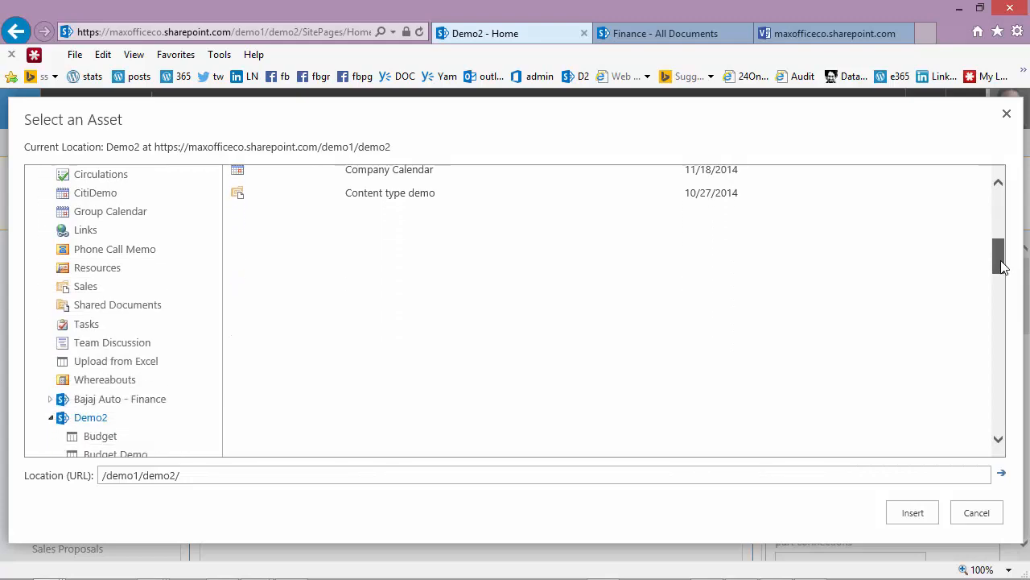
scroll("down", 3)
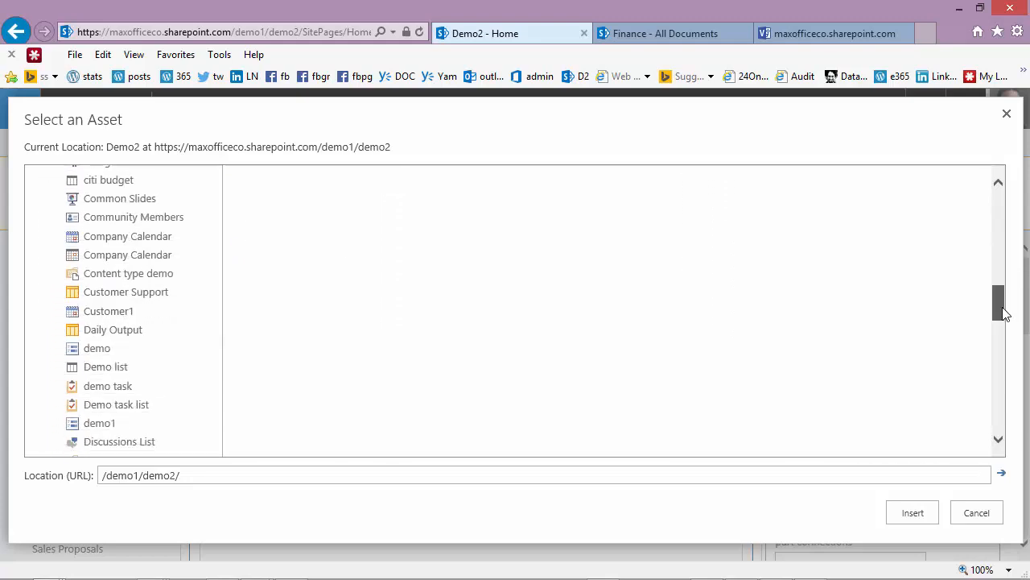
scroll("down", 3)
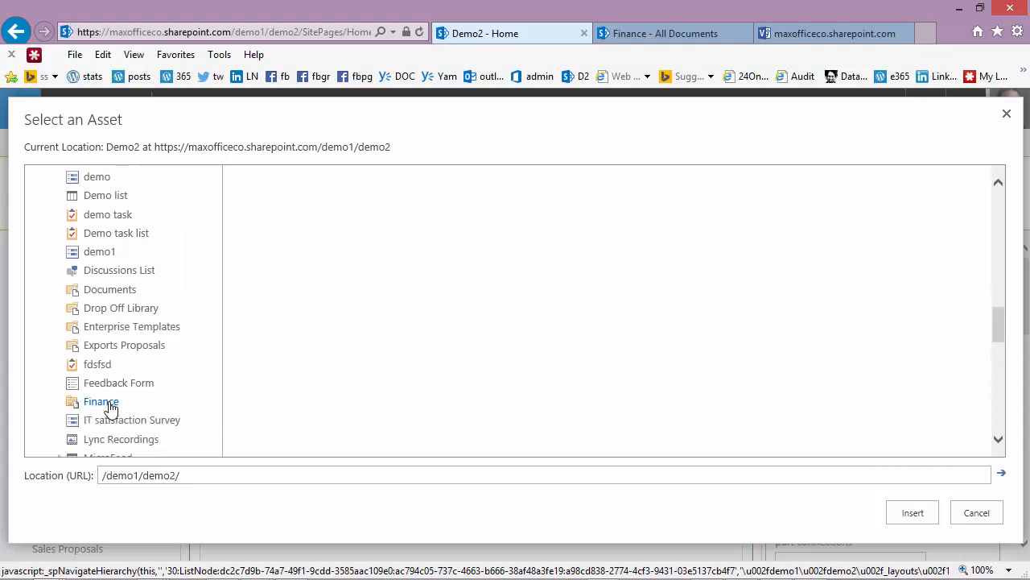
left_click(101, 401)
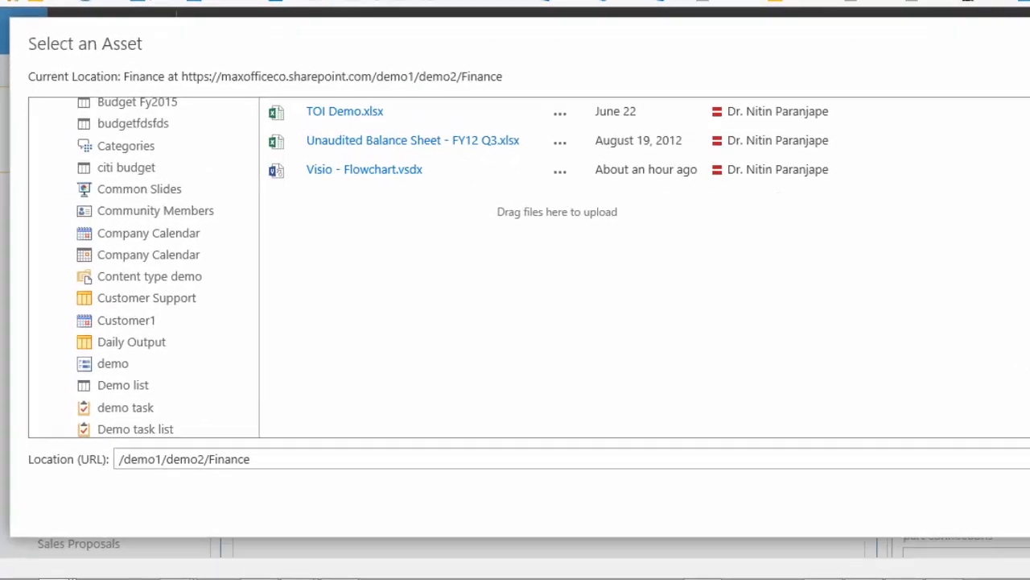
left_click(363, 169)
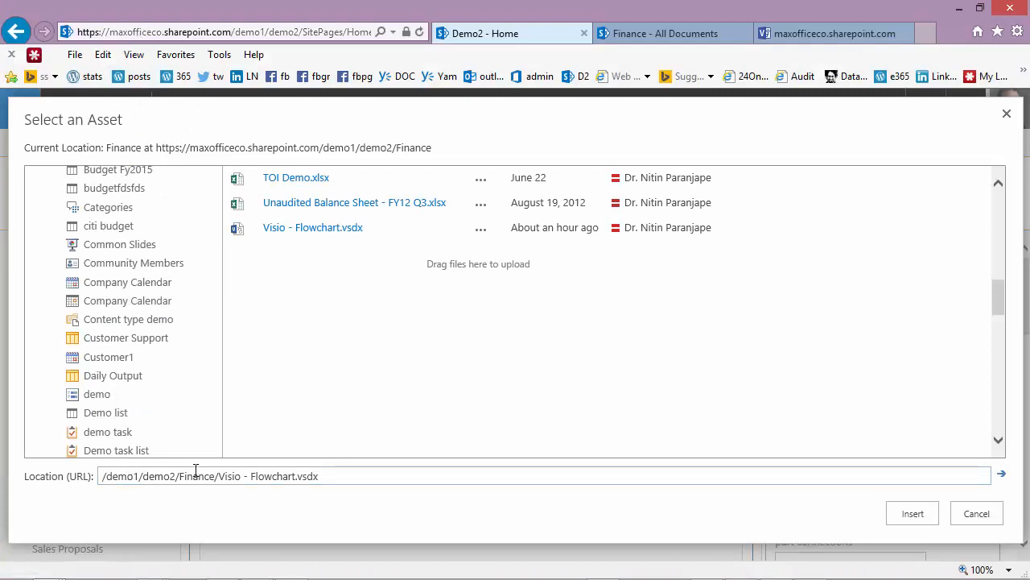
mouse_move(913, 514)
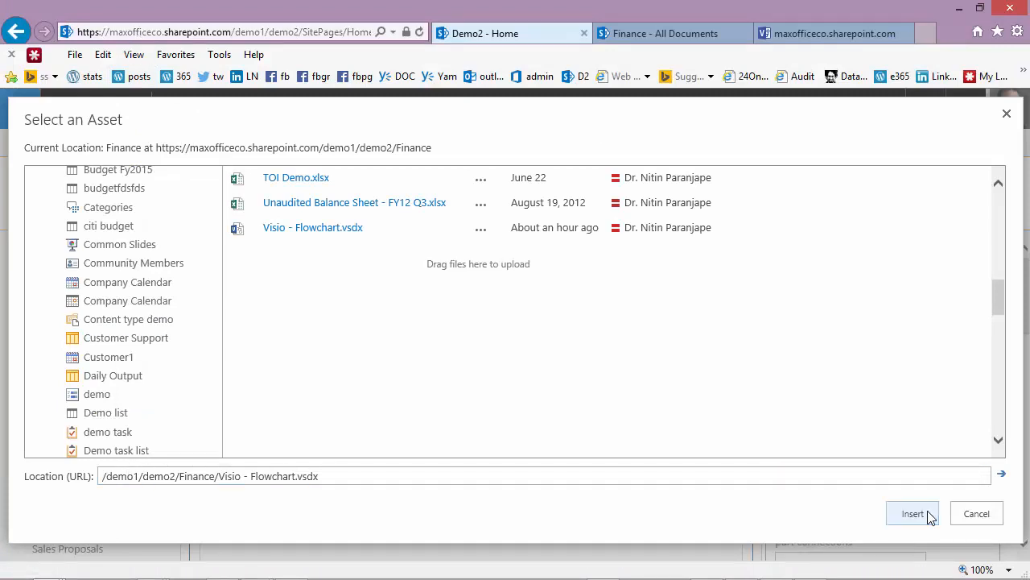
left_click(913, 514)
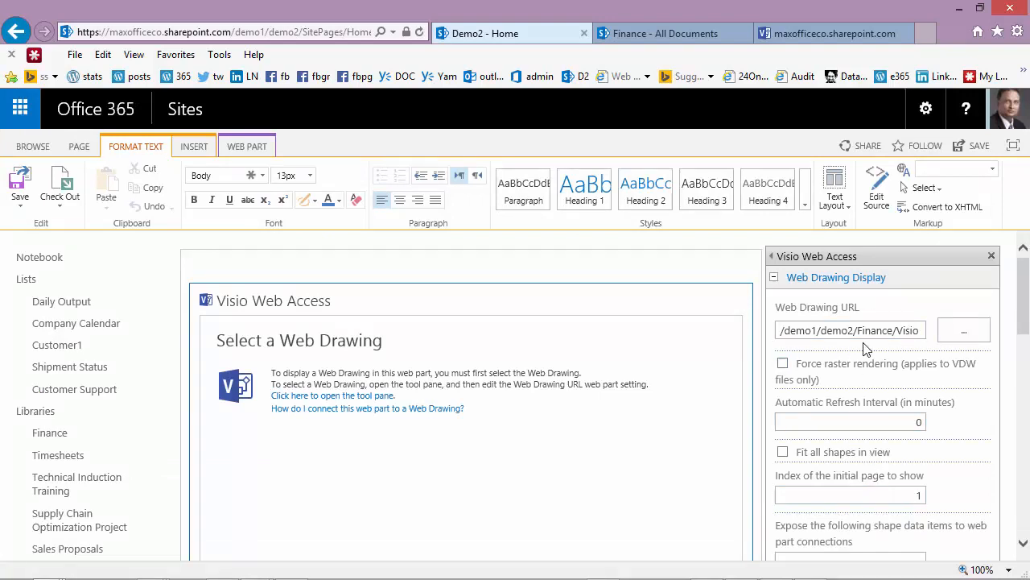
mouse_move(1024, 390)
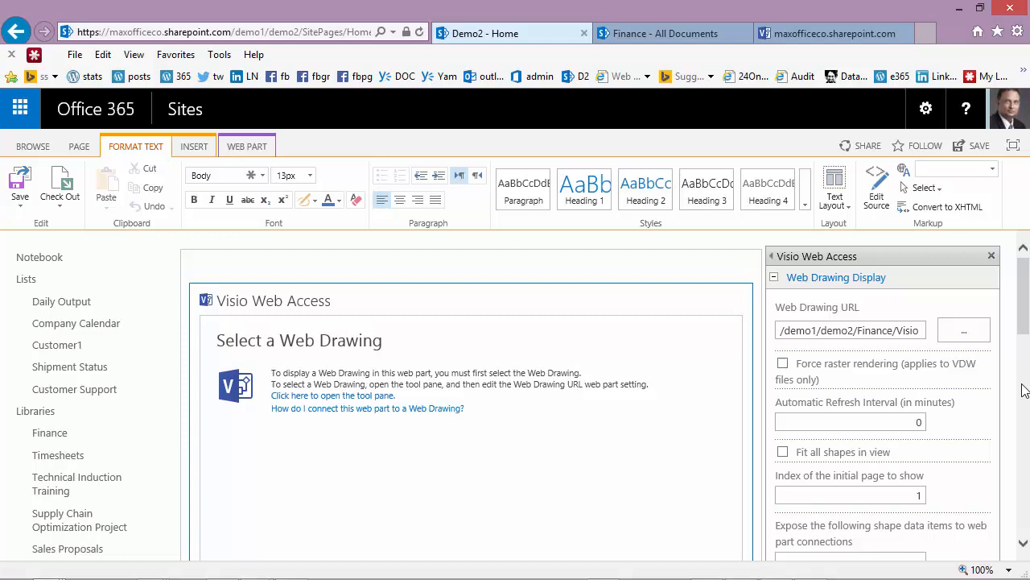
- Review the Toolbar and User Interface options and confirm the tool pane with OK
scroll("down", 3)
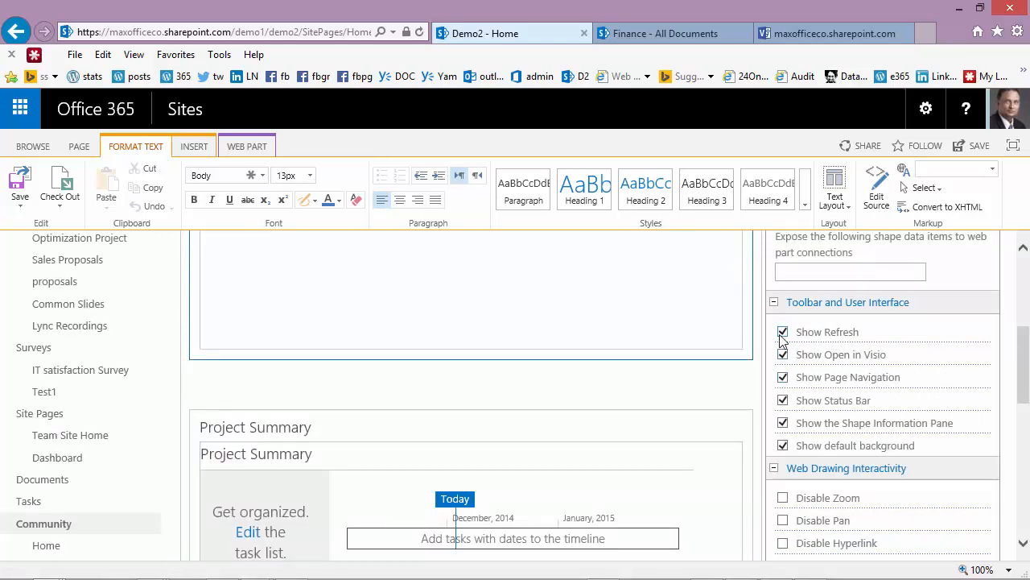
mouse_move(810, 365)
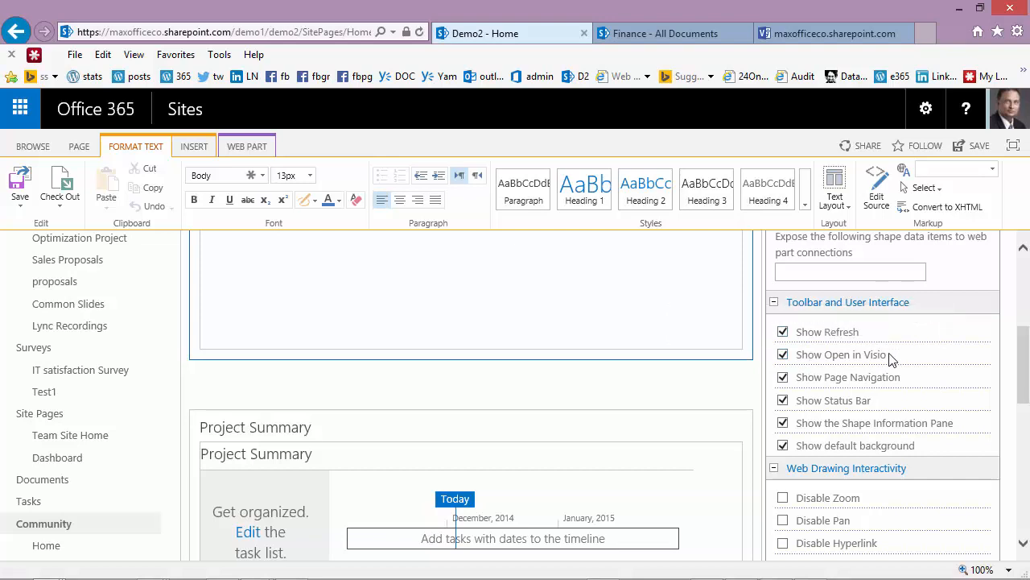
mouse_move(787, 471)
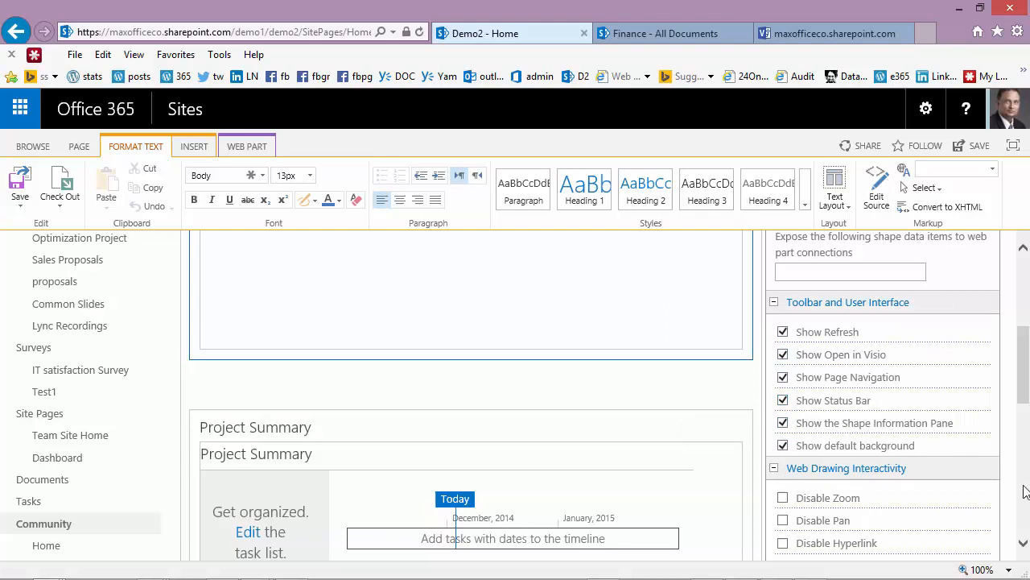
scroll("down", 3)
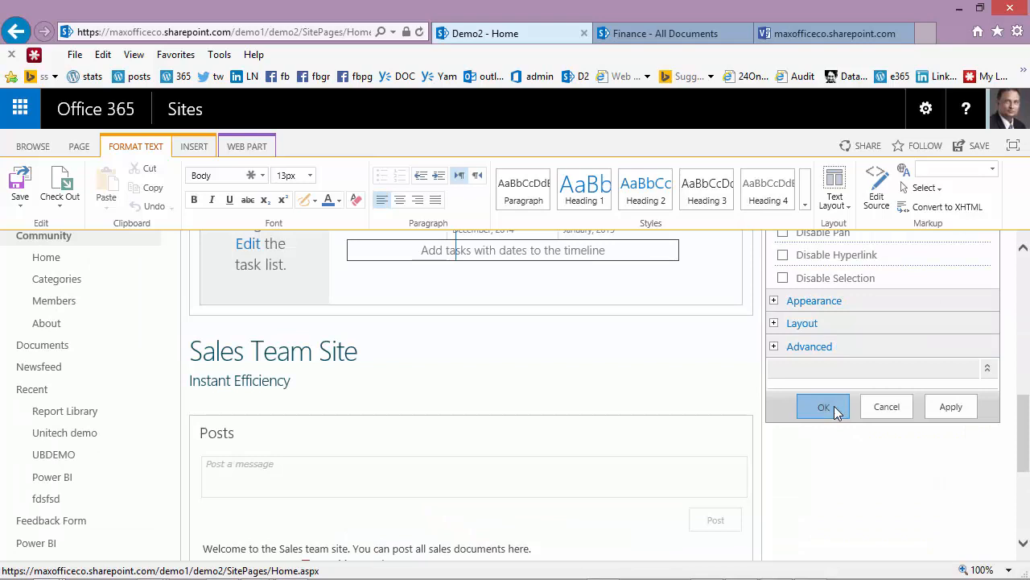
left_click(823, 406)
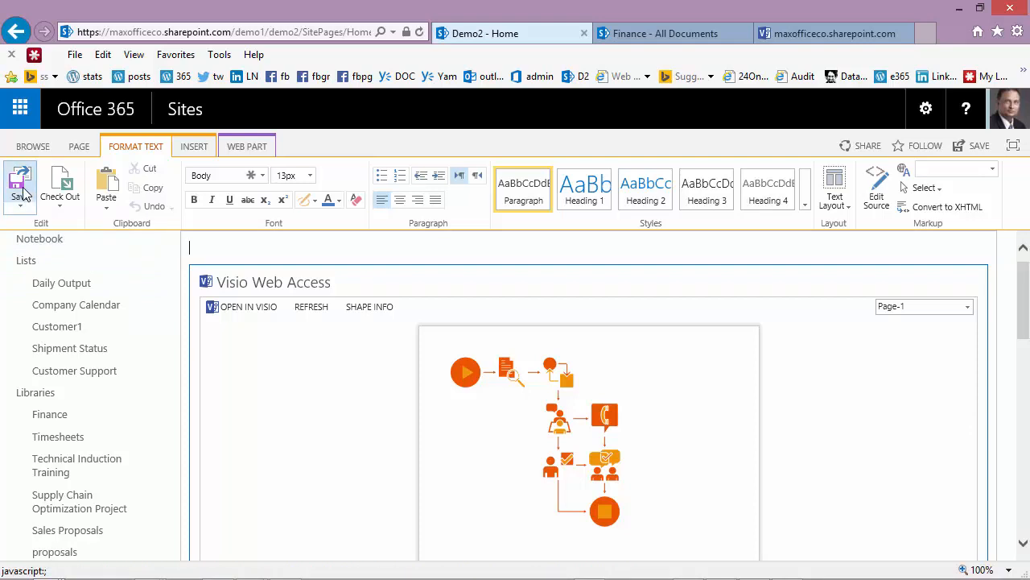
- Save the Demo2 home page and exit edit mode
left_click(20, 185)
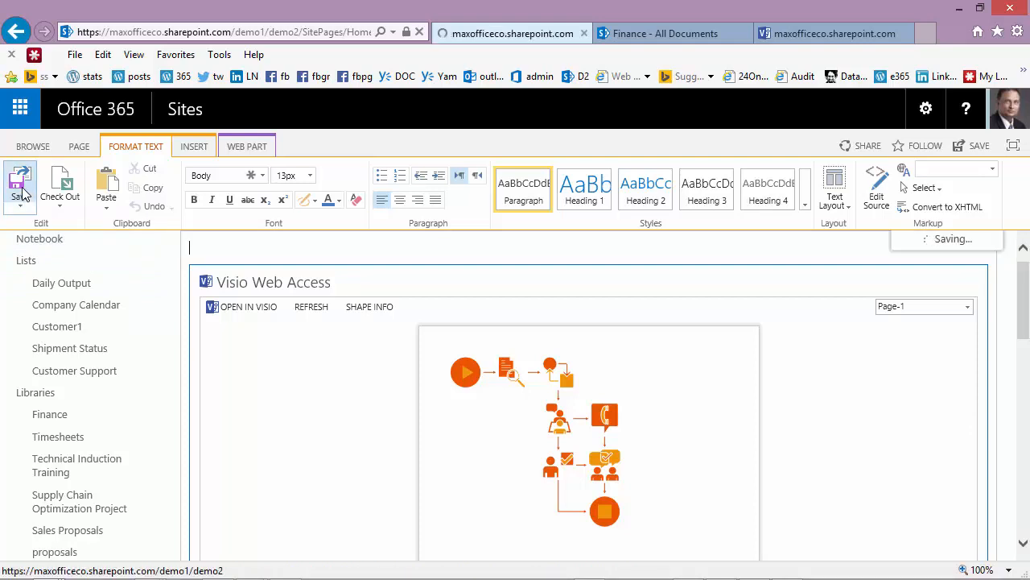
left_click(20, 185)
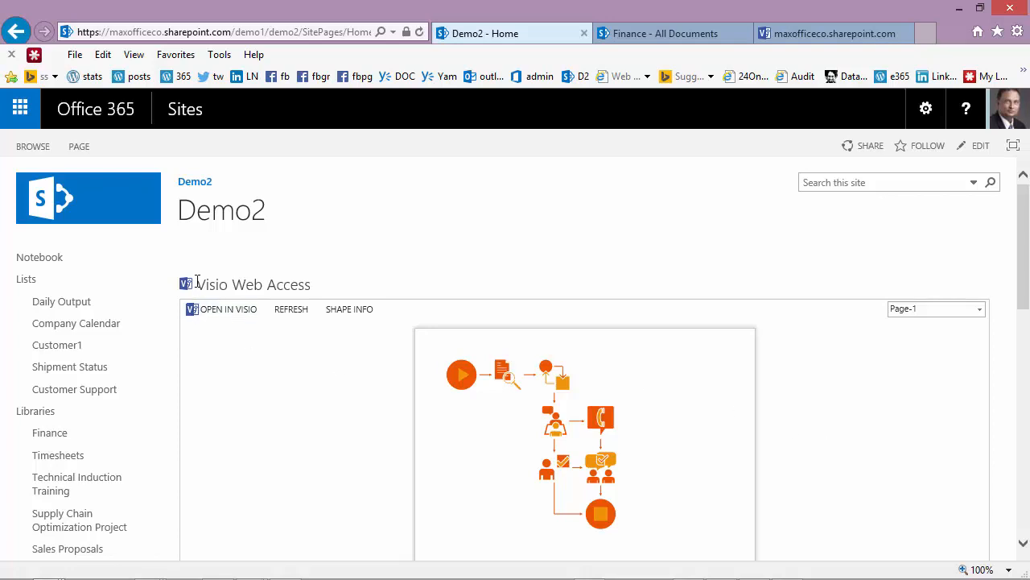
mouse_move(348, 309)
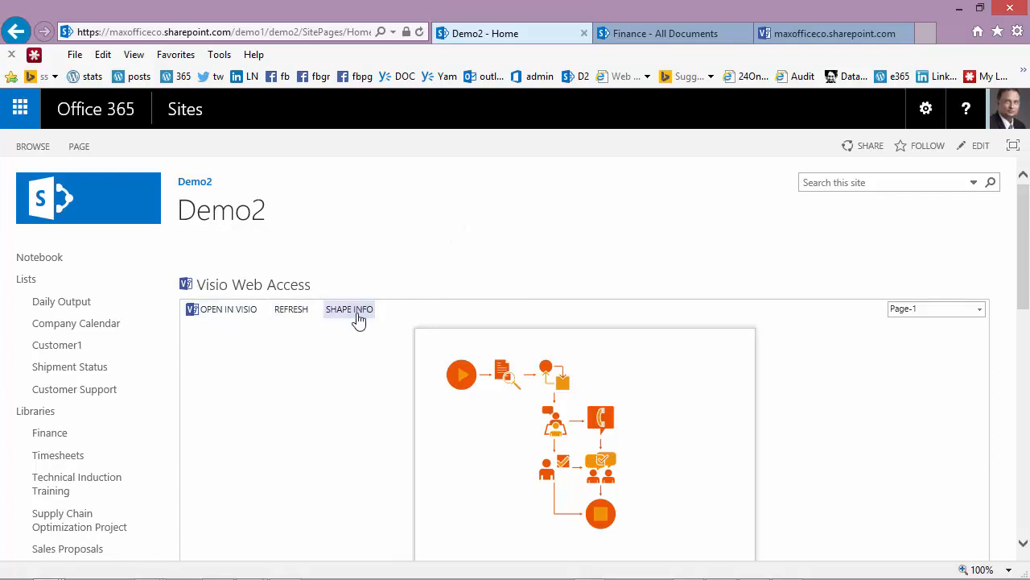
mouse_move(389, 346)
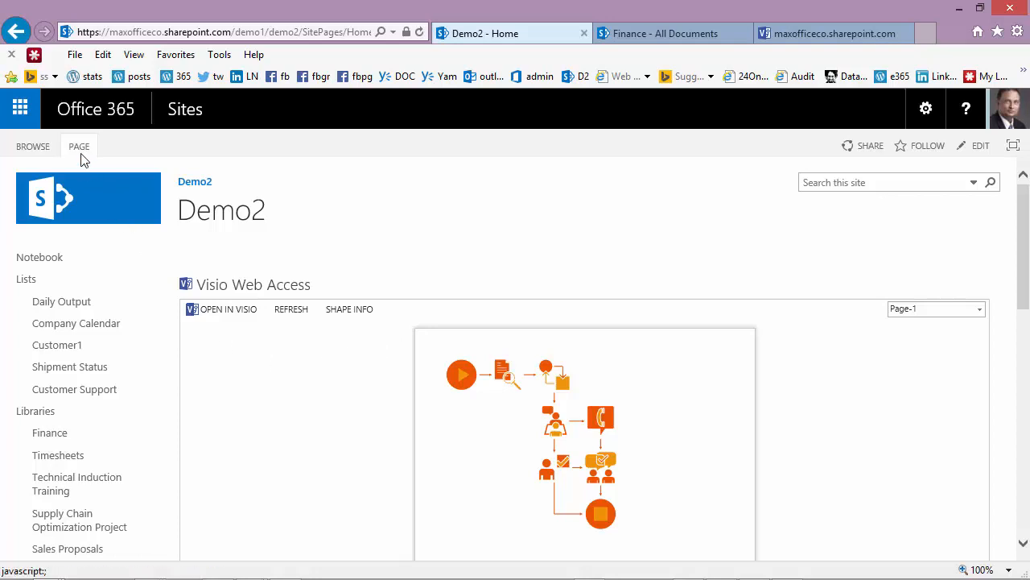
- Put the home page back in edit mode and open the Visio web part's menu
left_click(79, 146)
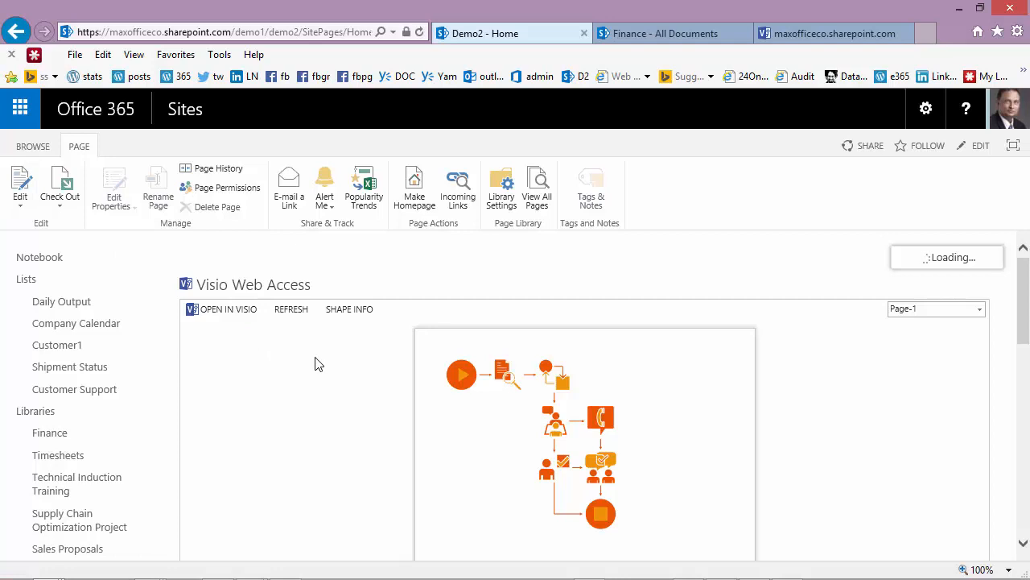
left_click(980, 145)
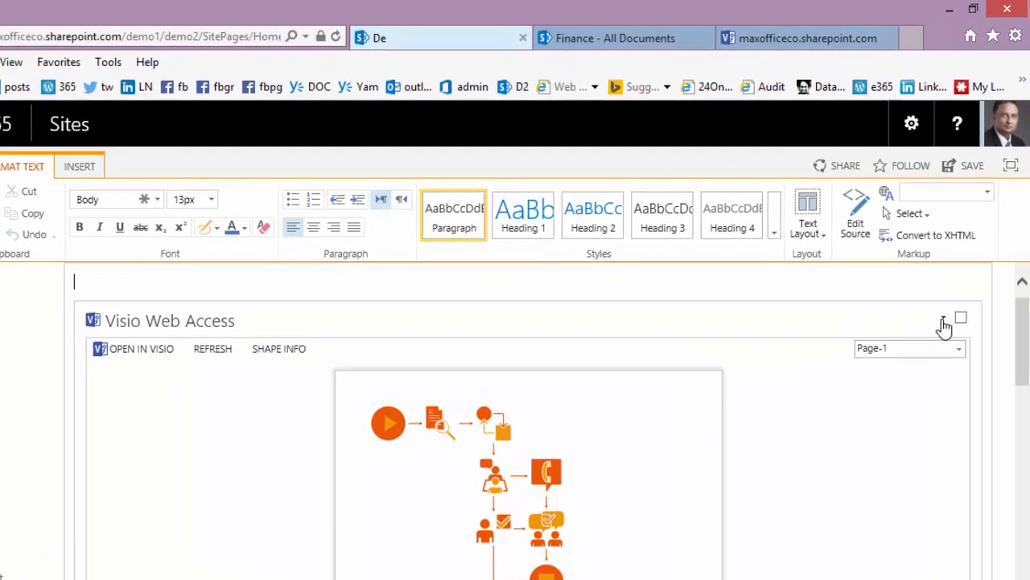
left_click(943, 324)
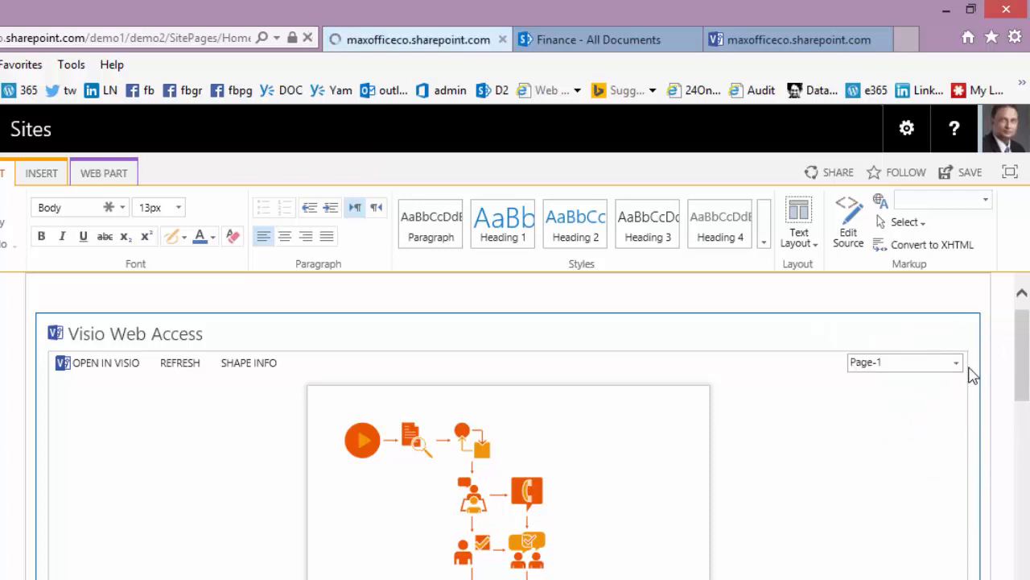
mouse_move(986, 408)
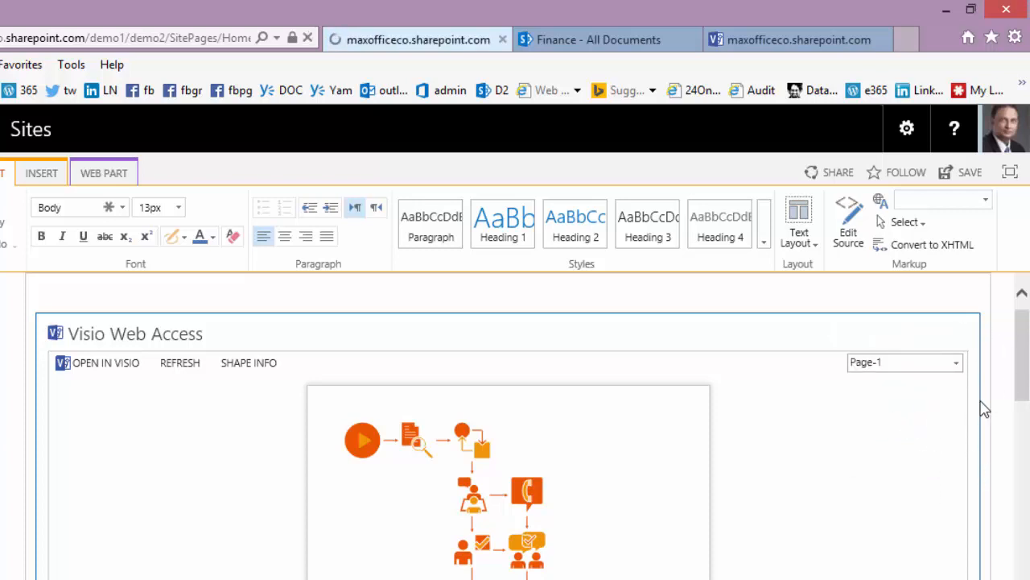